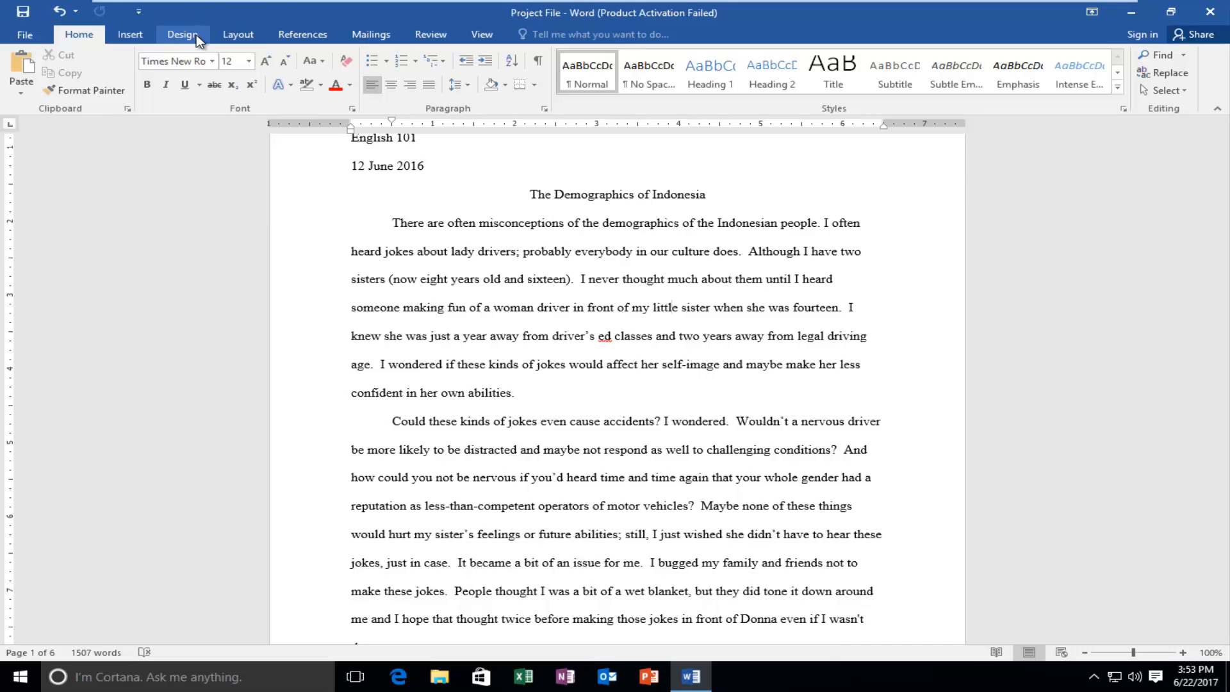
- Bring up the Watermark gallery from the Design ribbon over the essay
click(182, 33)
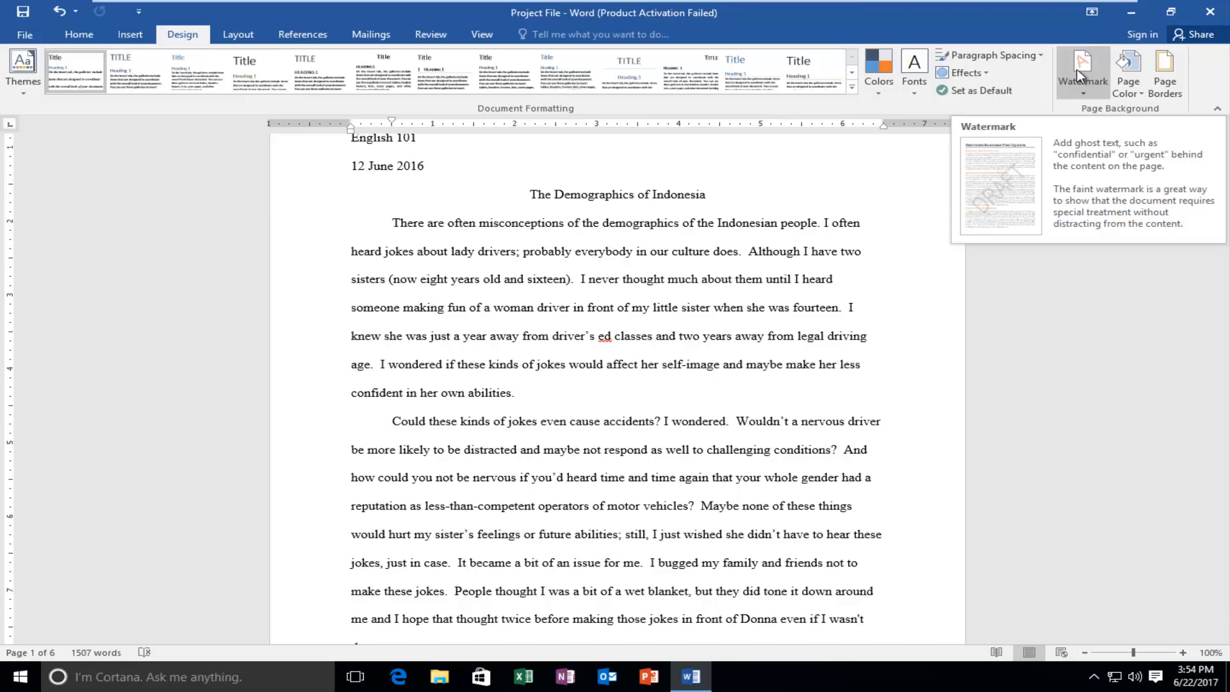
click(1085, 70)
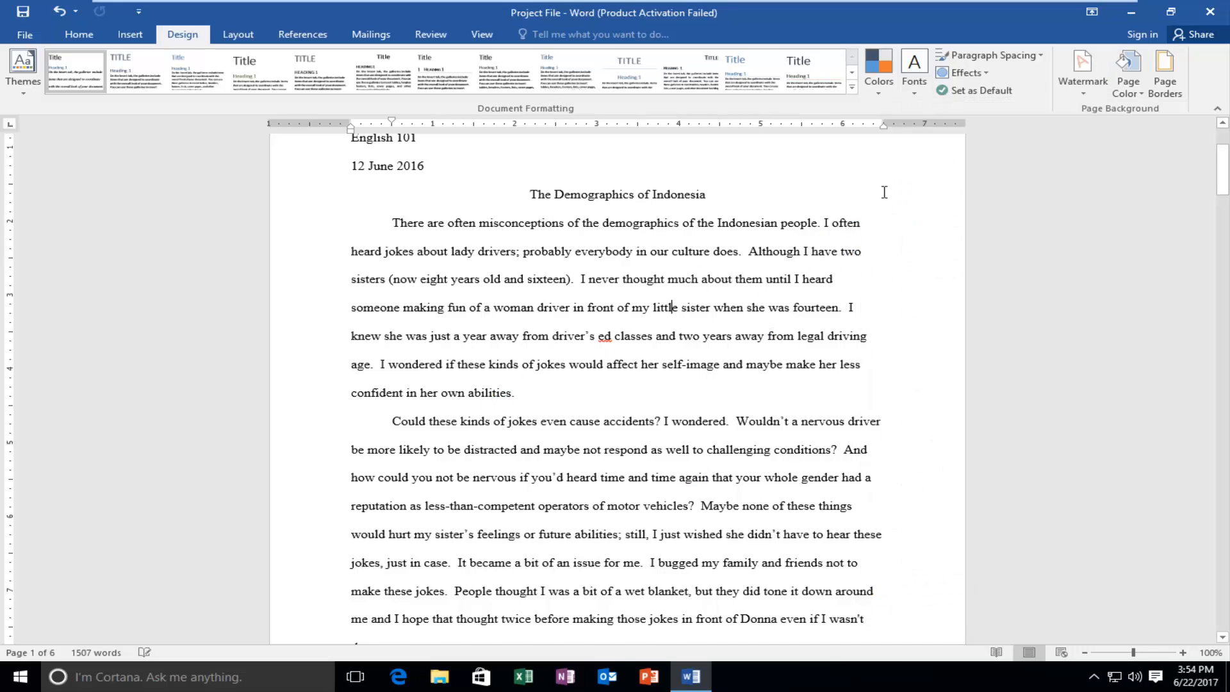
mouse_move(645, 407)
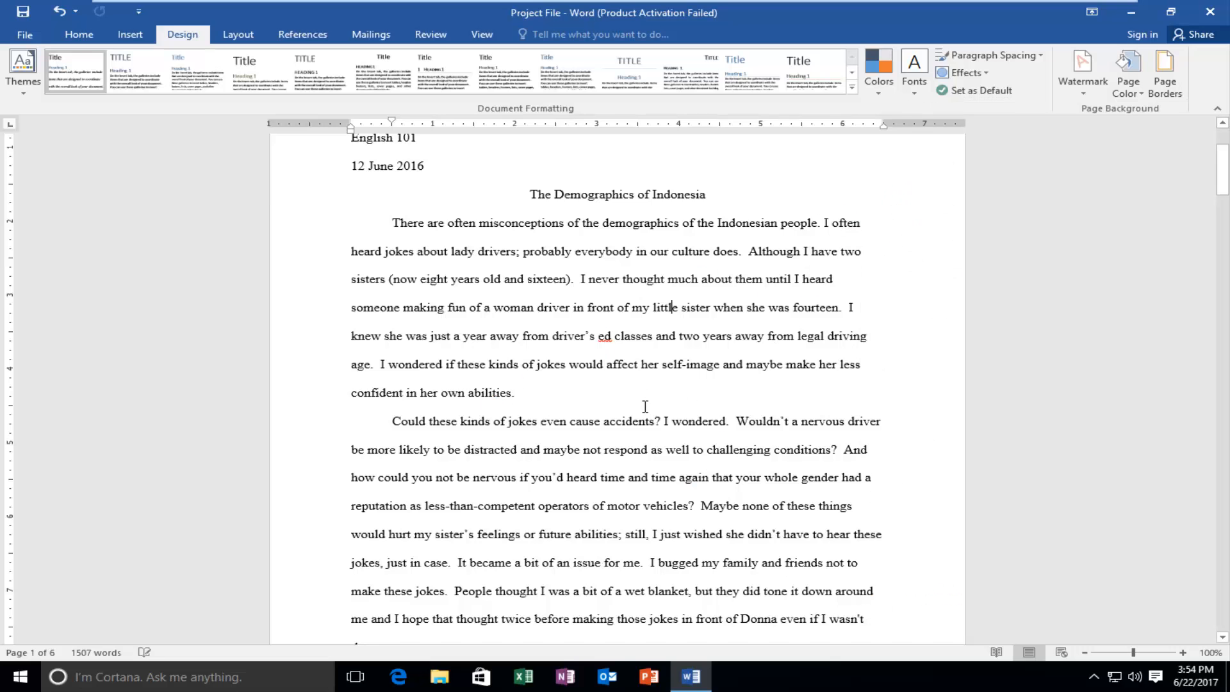
- Browse the built-in watermark styles with CONFIDENTIAL applied, then go to Custom Watermark
scroll(down, 3)
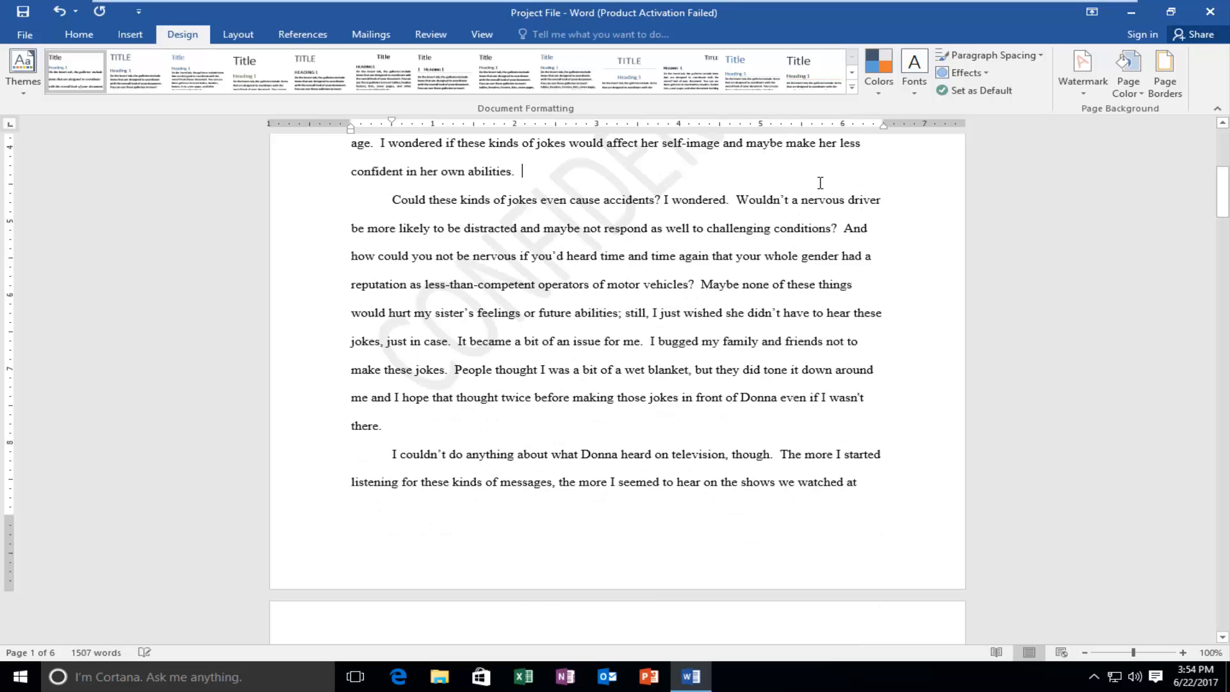
scroll(up, 3)
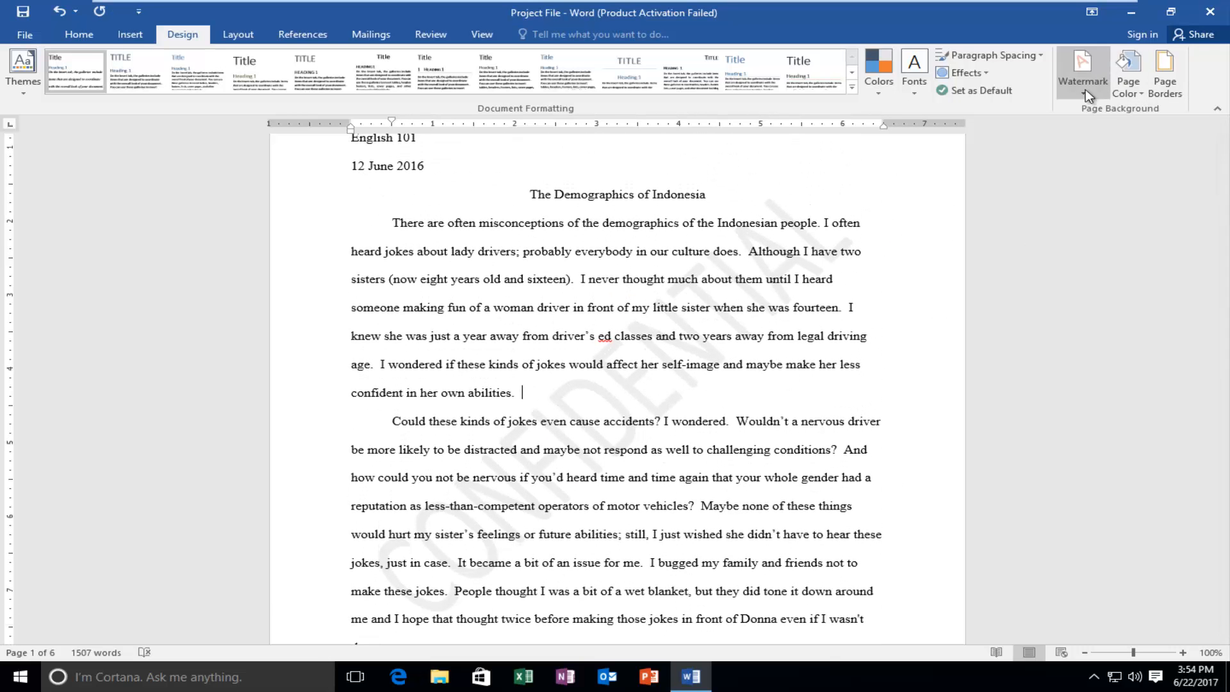
click(1083, 70)
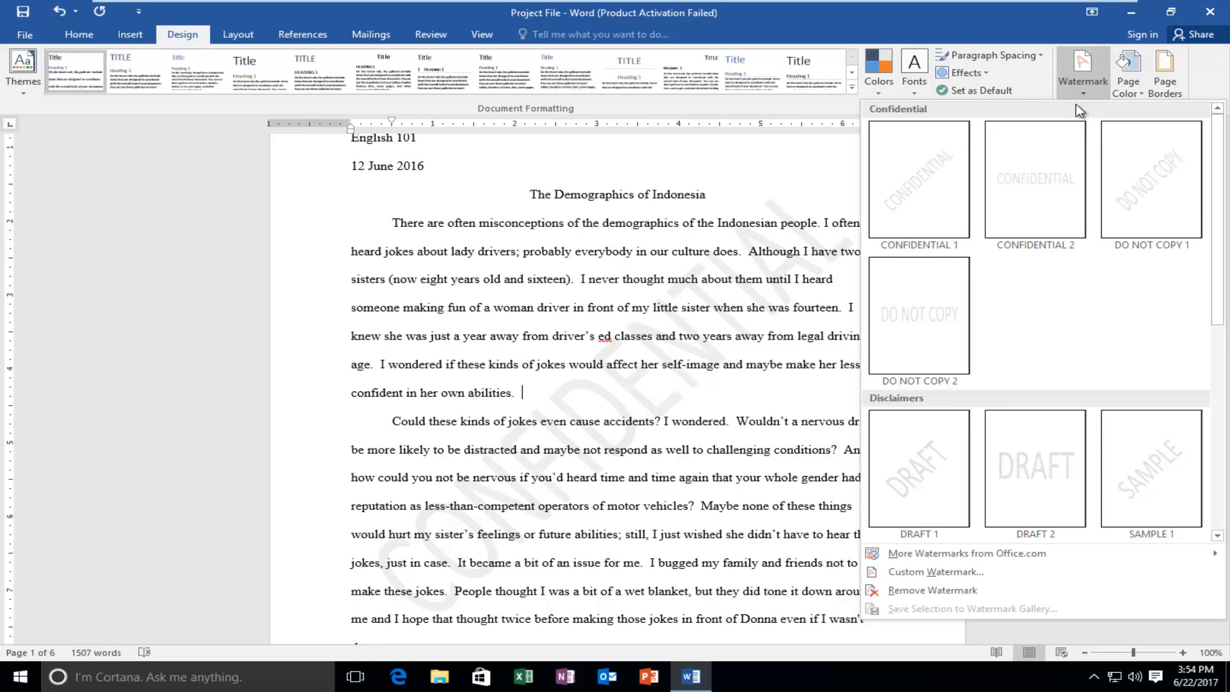
scroll(down, 3)
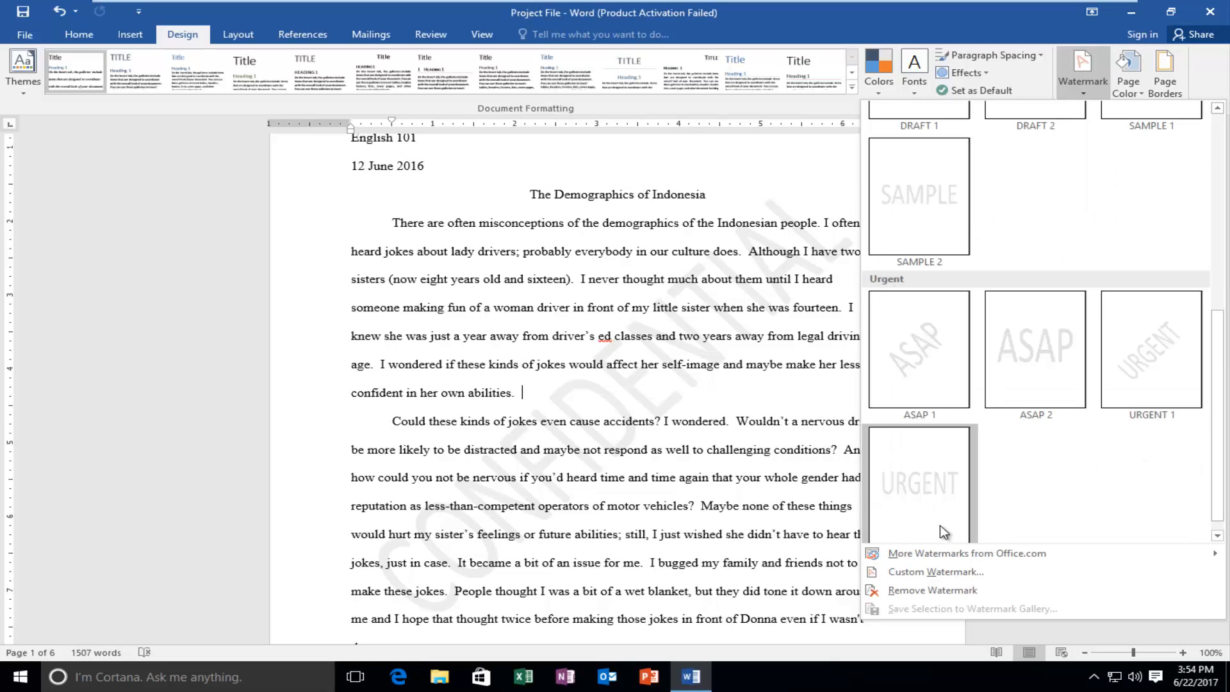
scroll(up, 3)
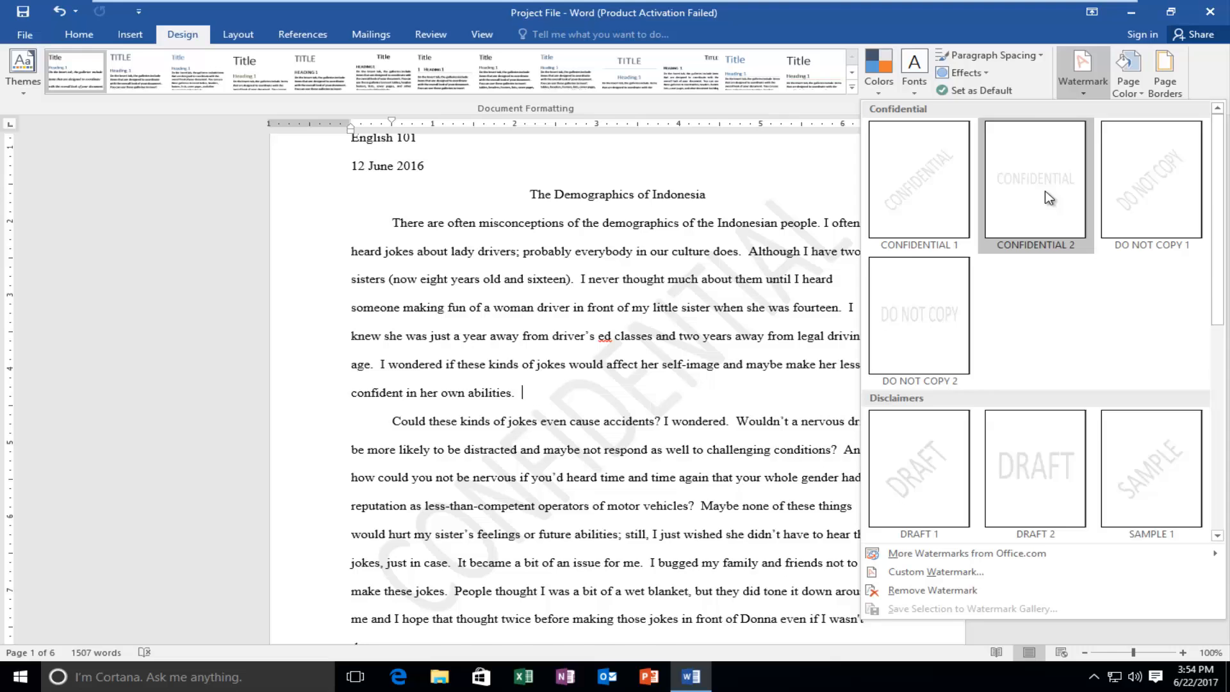
scroll(down, 3)
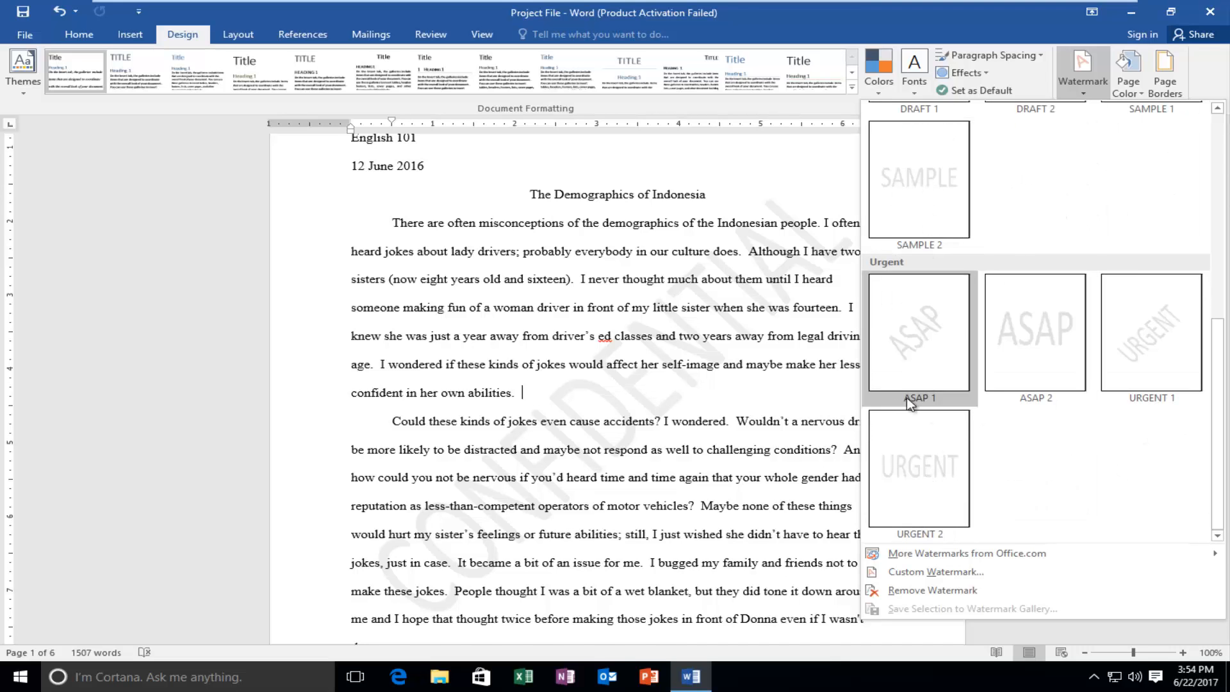
mouse_move(916, 602)
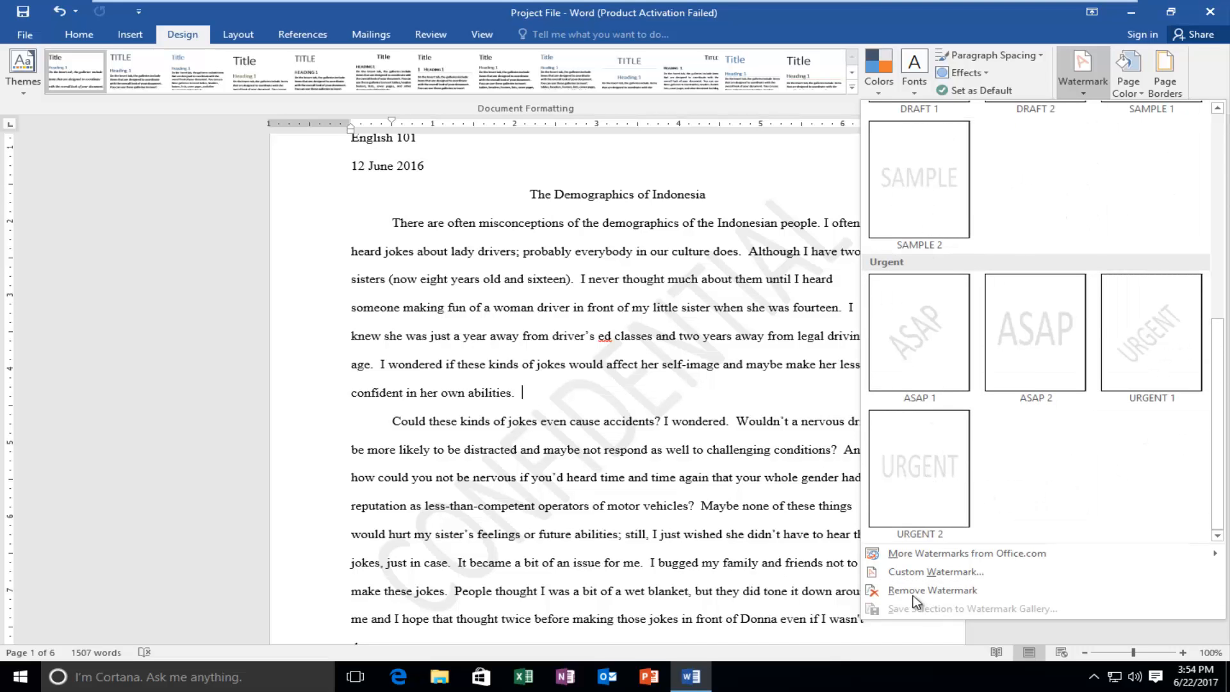
mouse_move(934, 571)
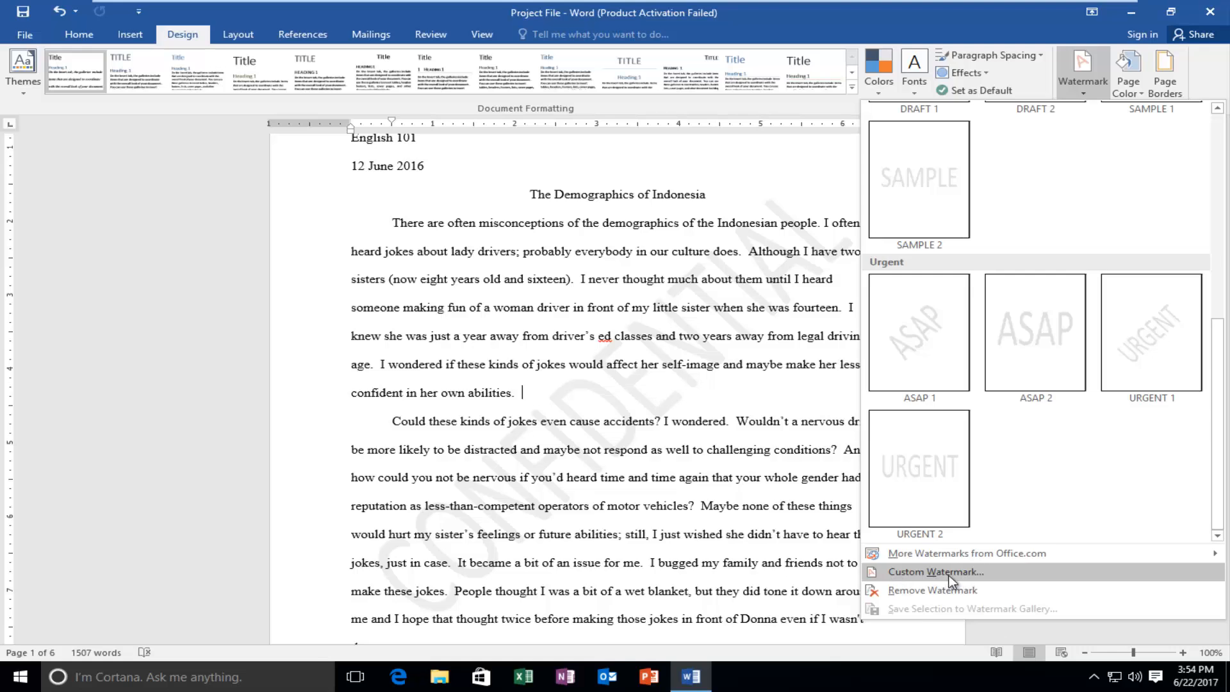
click(932, 572)
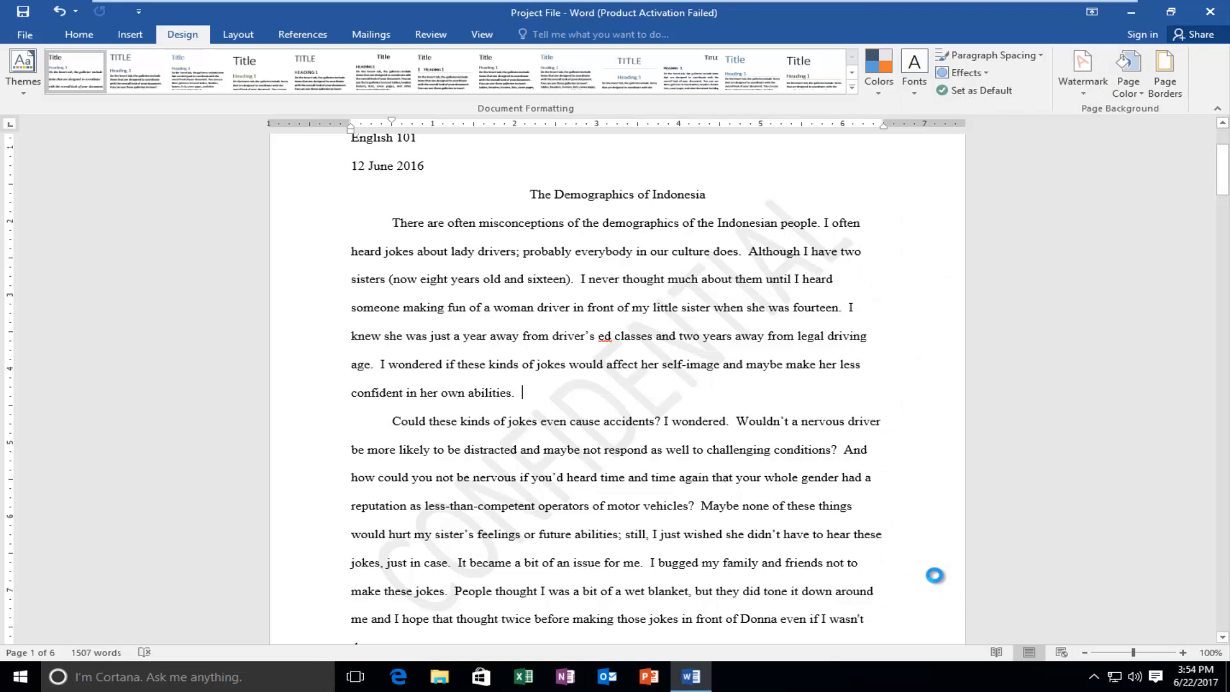
- Switch the Printed Watermark dialog from a text watermark to a picture watermark
click(1083, 70)
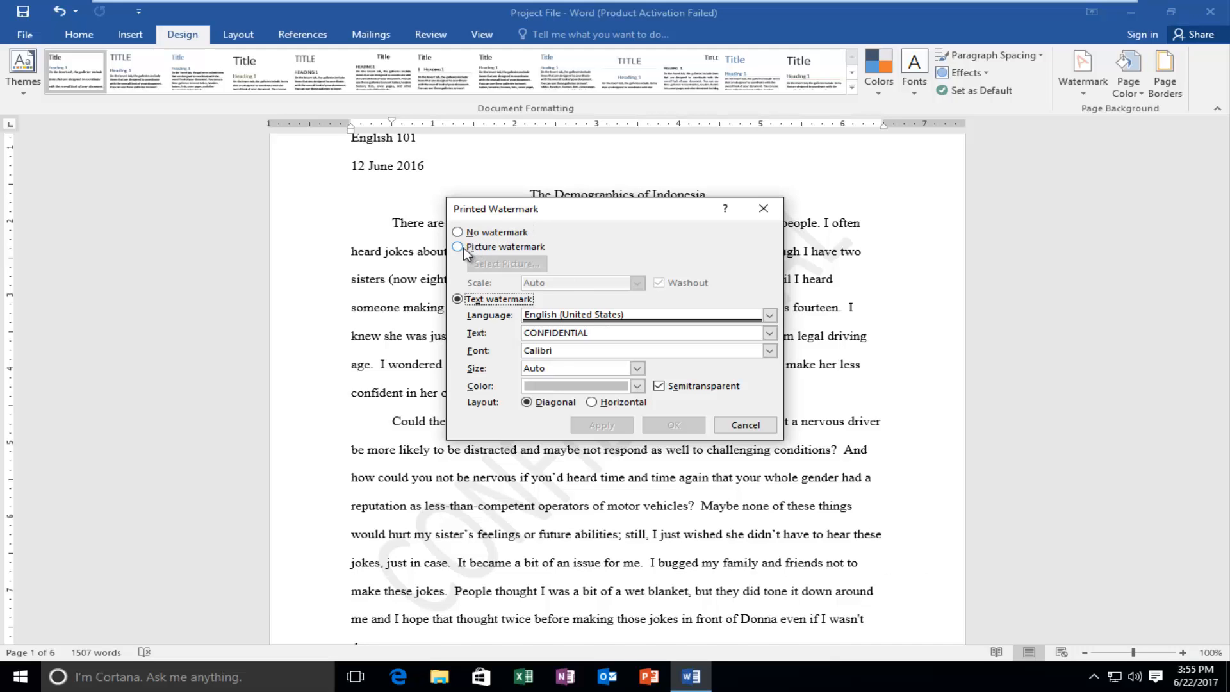
mouse_move(462, 253)
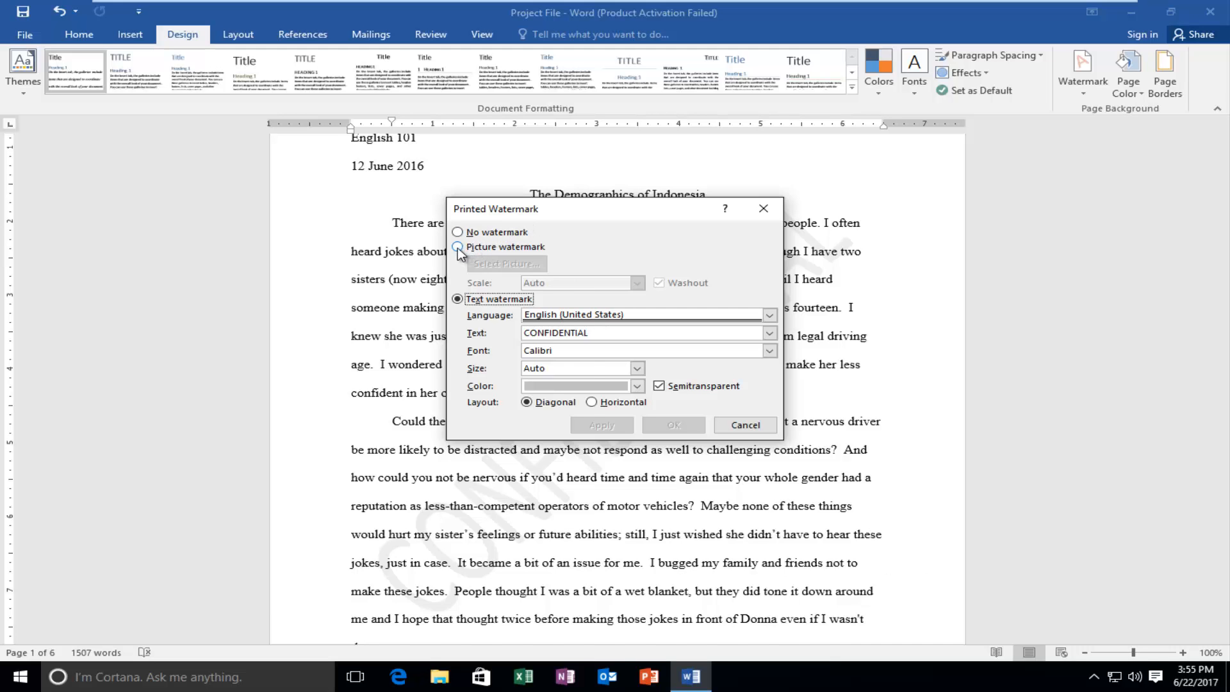
click(457, 246)
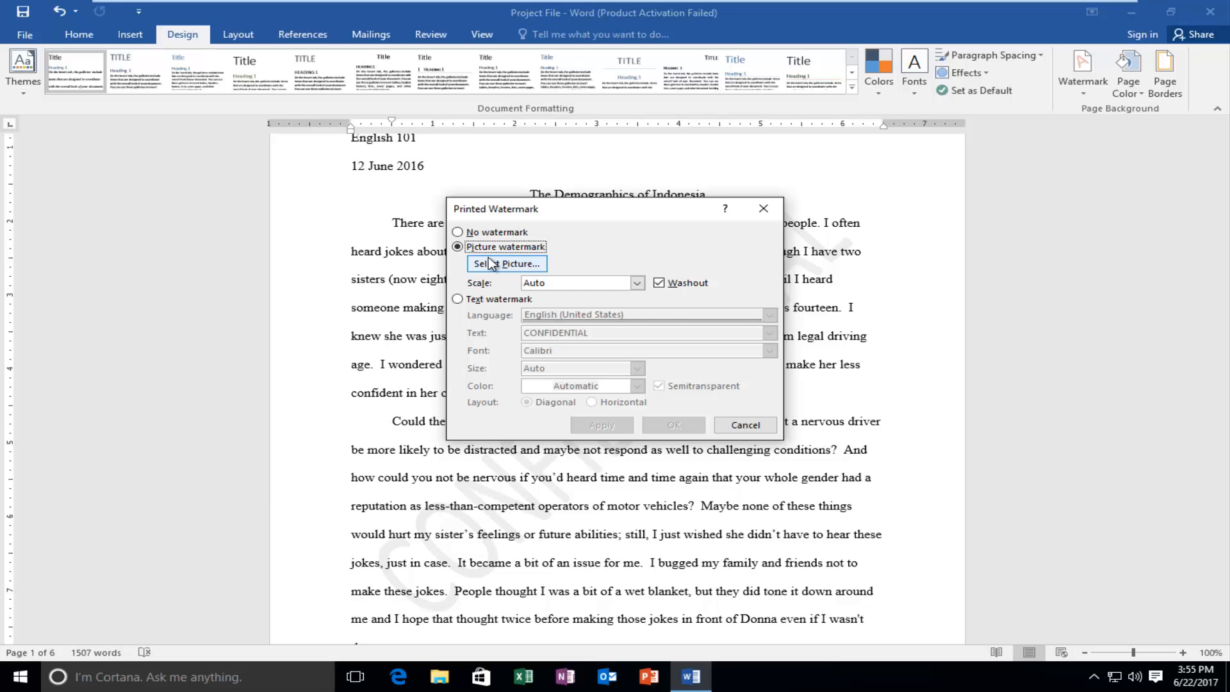
mouse_move(400, 240)
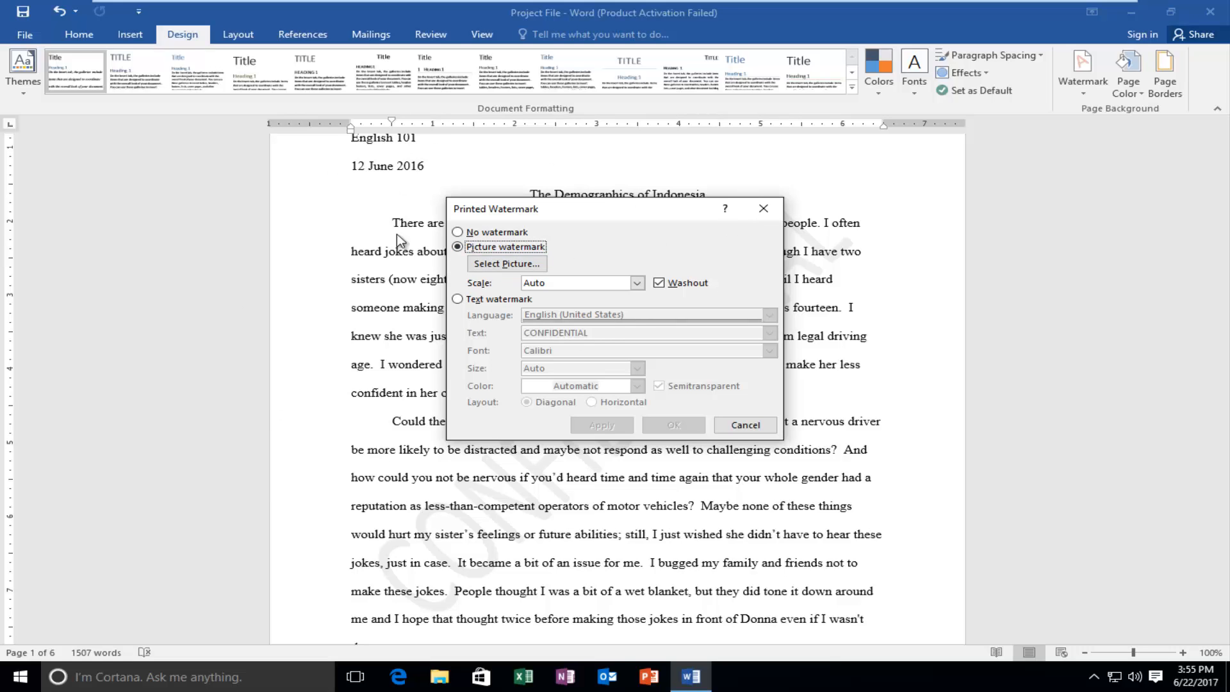
- Reach the Insert Pictures window offering file browse or Bing search for the watermark
click(507, 262)
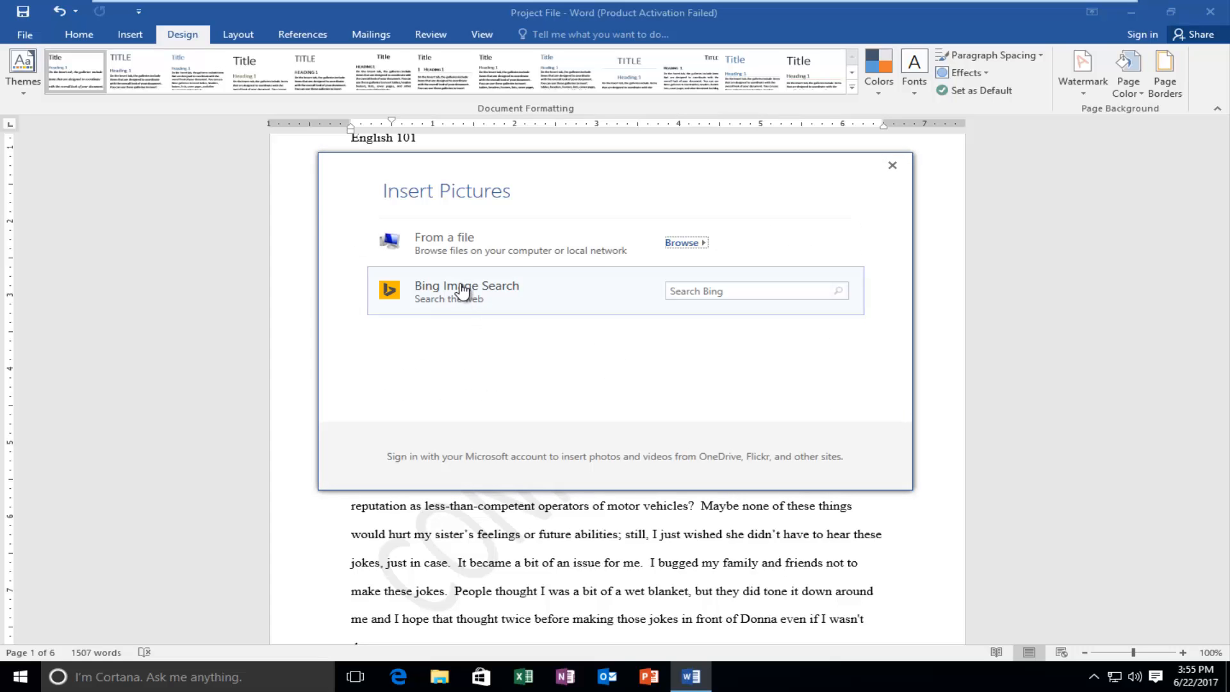
mouse_move(558, 250)
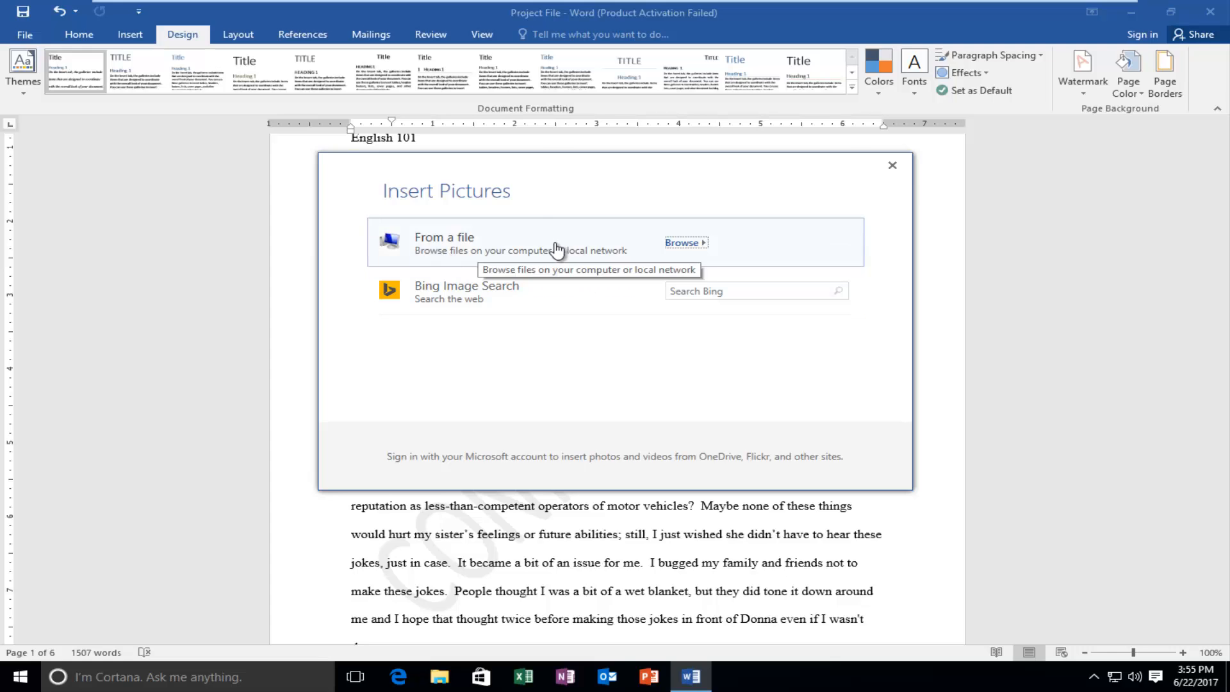
mouse_move(550, 310)
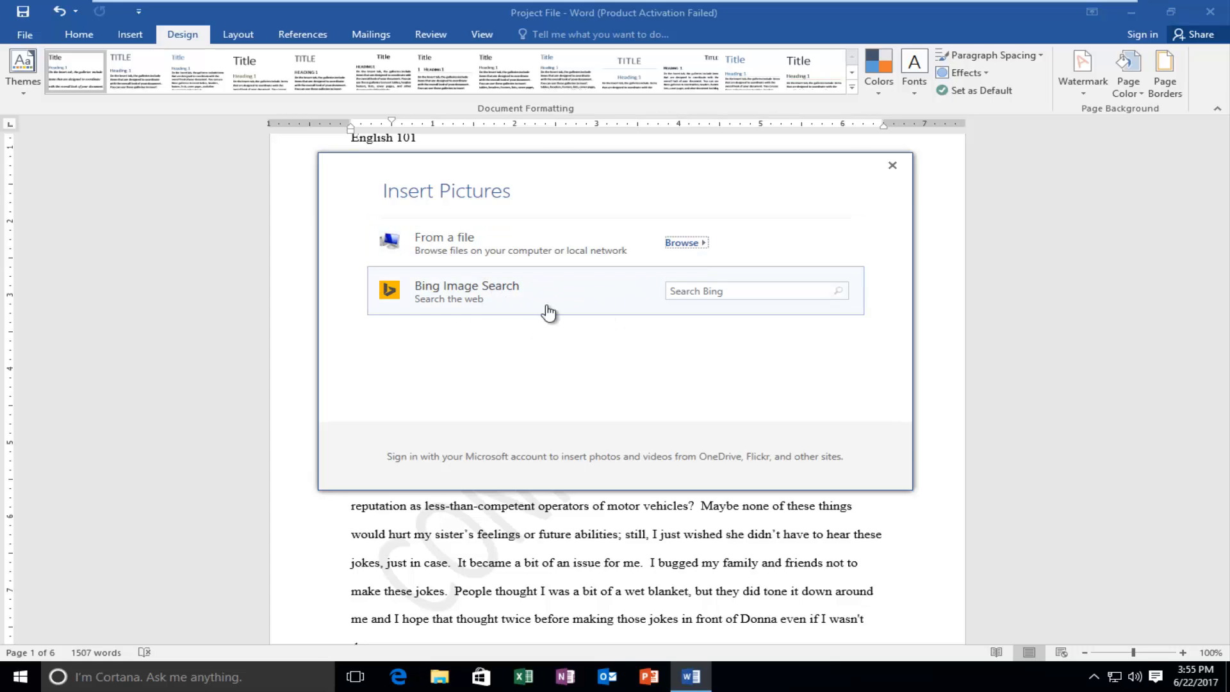
mouse_move(539, 285)
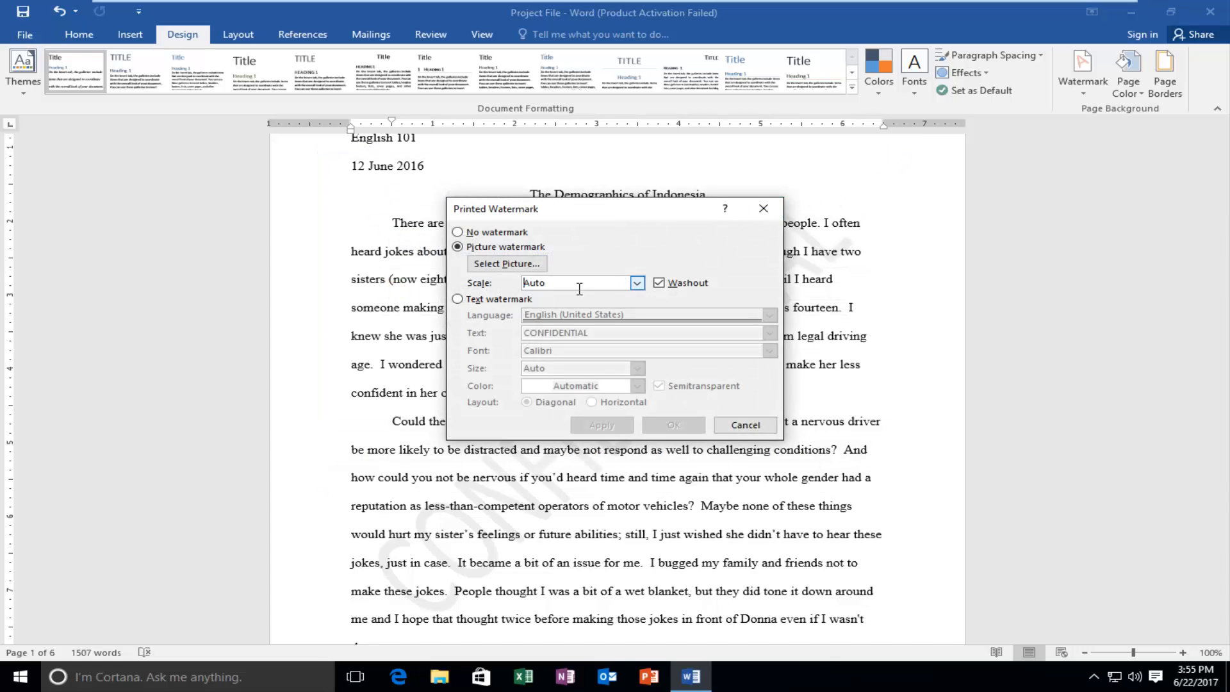
mouse_move(457, 299)
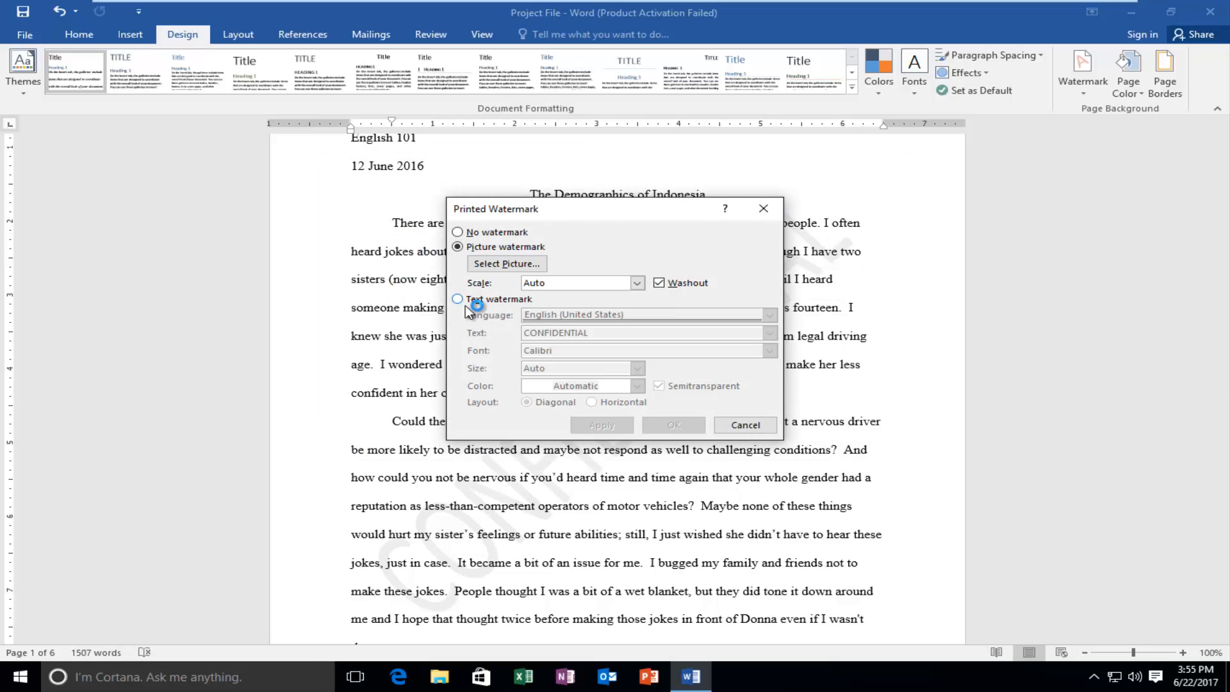
mouse_move(474, 302)
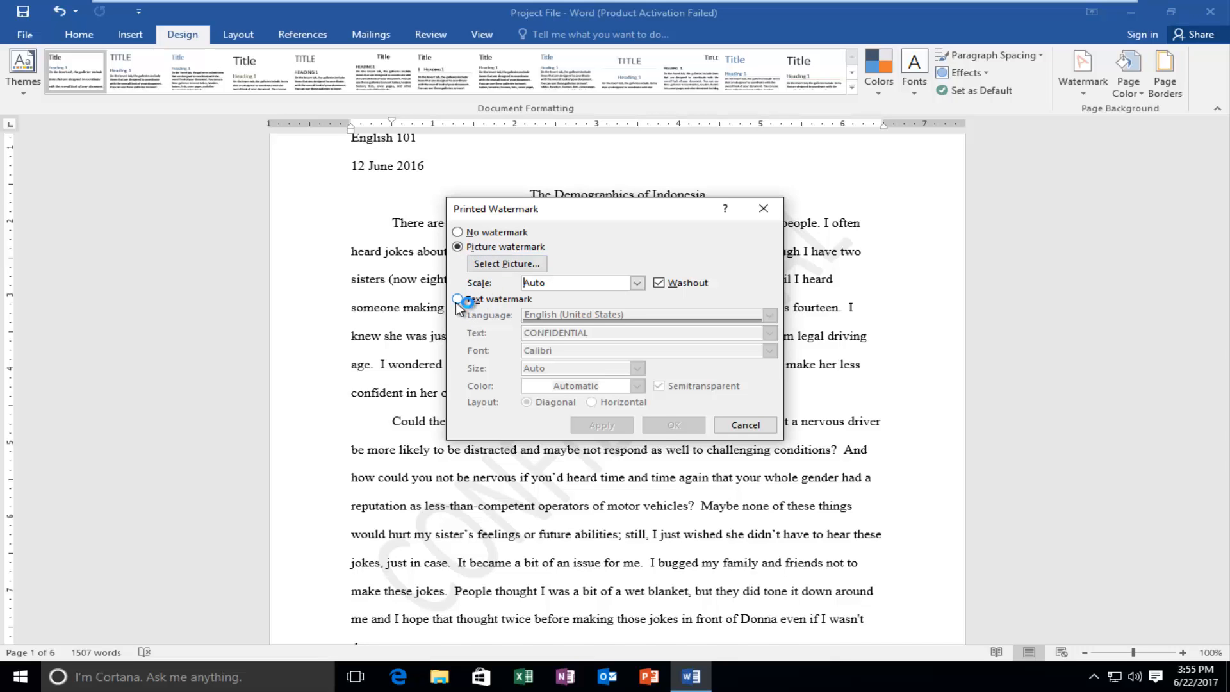
- Set a text watermark reading 'MDTechVideos', semitransparent and diagonal, in place of the picture
click(457, 298)
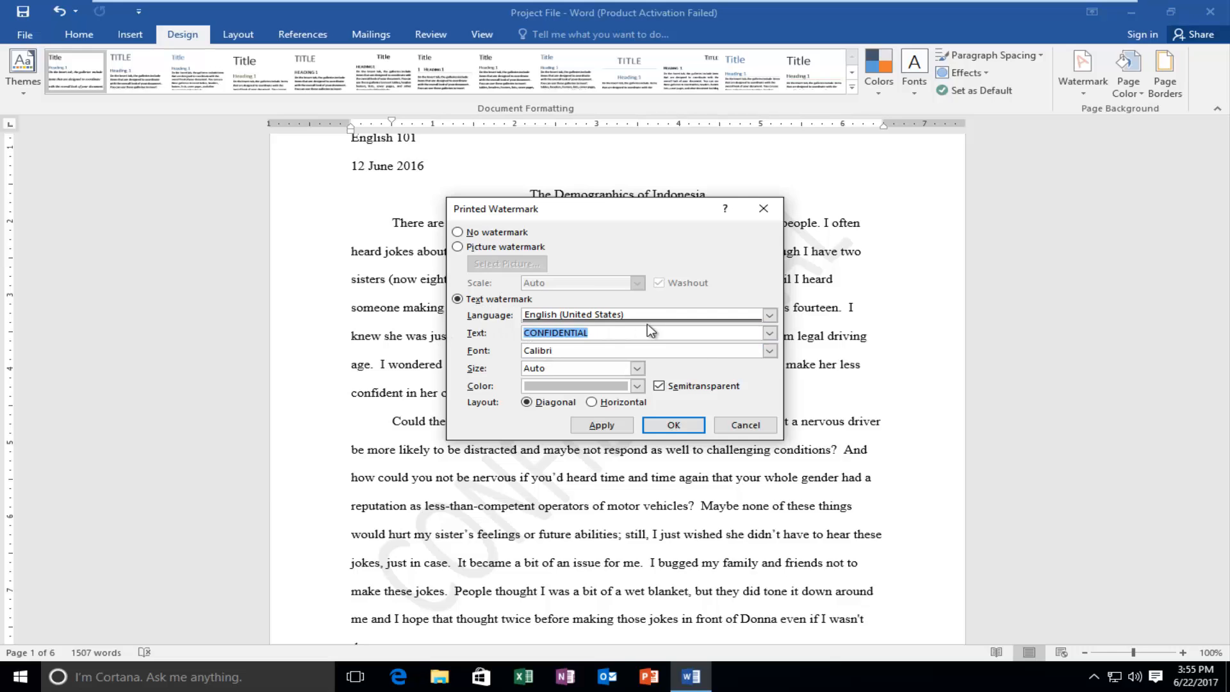
text(MDTech)
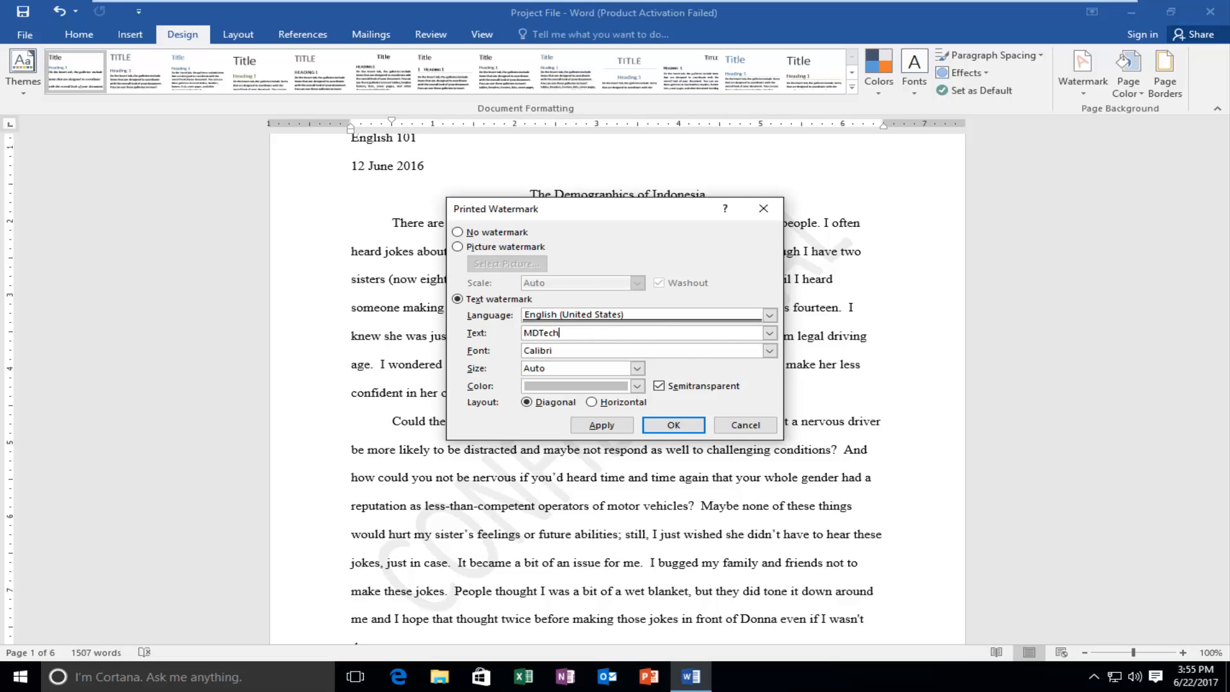
text(Videos)
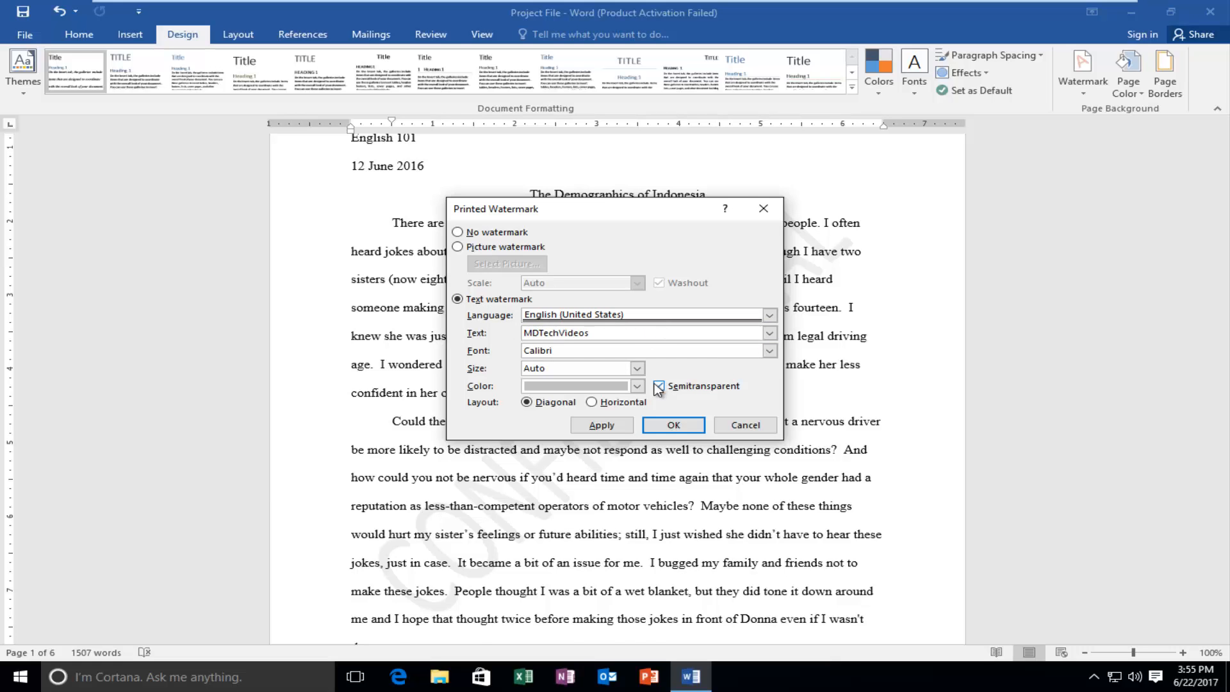
click(660, 386)
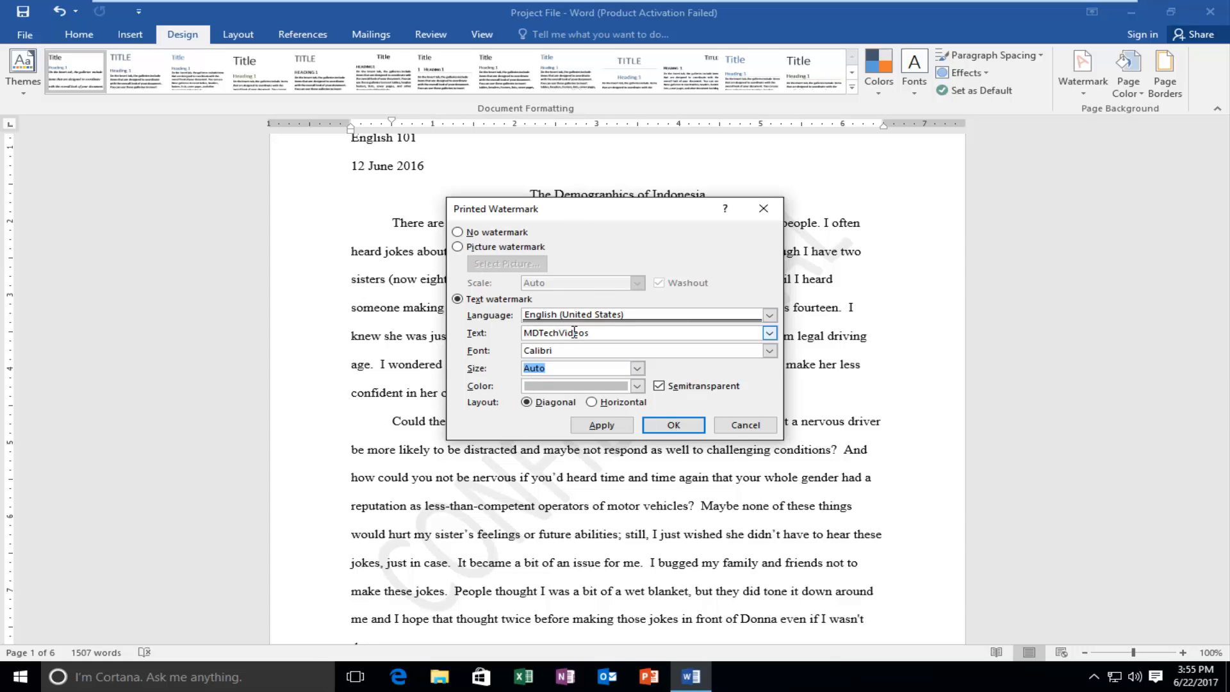
click(673, 424)
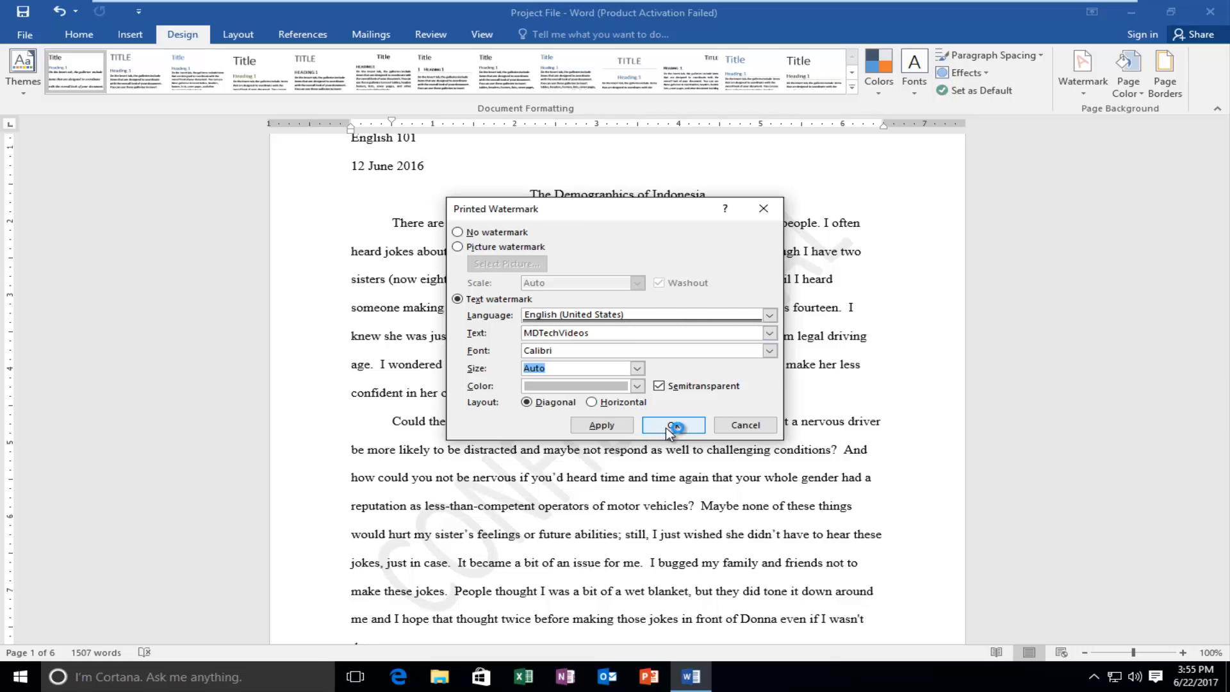
- Apply the MDTechVideos watermark and scroll the essay to confirm it on later pages
click(673, 425)
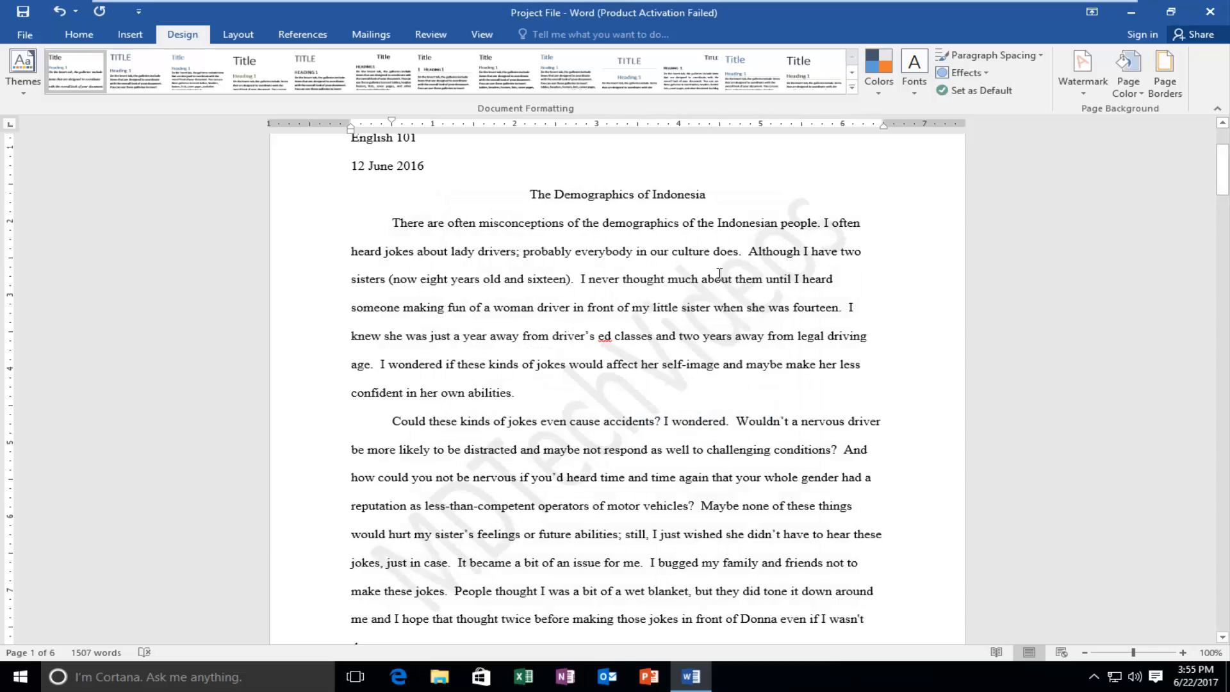
scroll(down, 3)
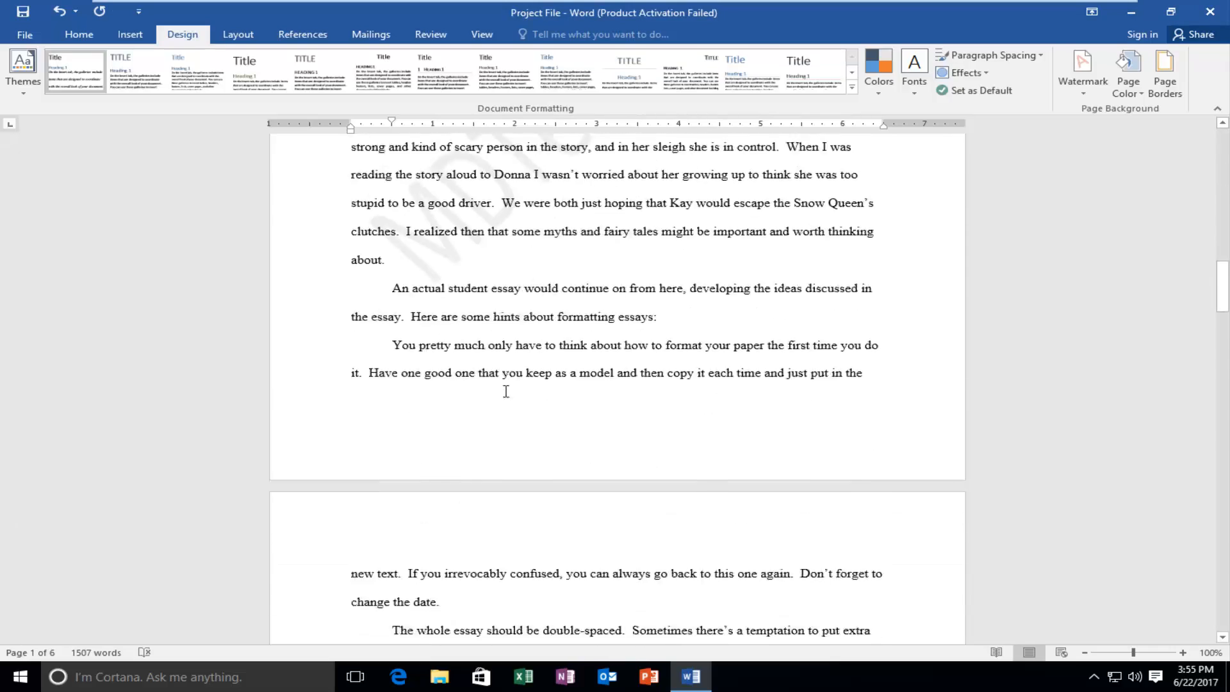
scroll(down, 3)
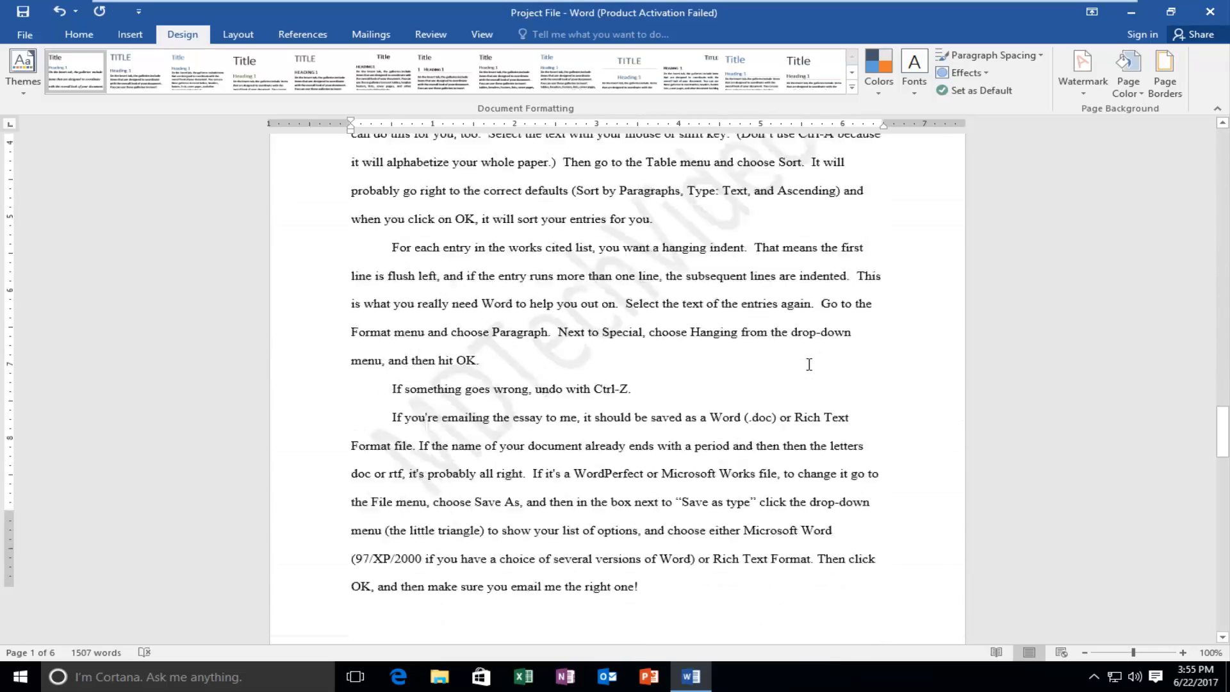
scroll(down, 3)
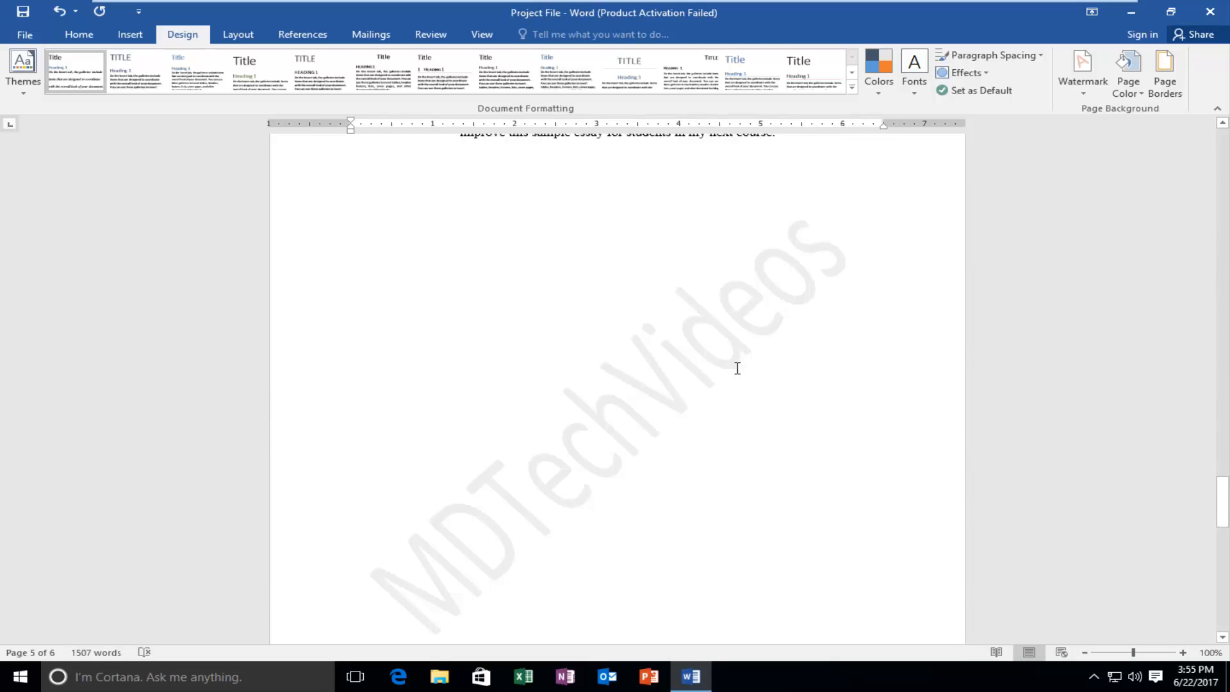
scroll(down, 3)
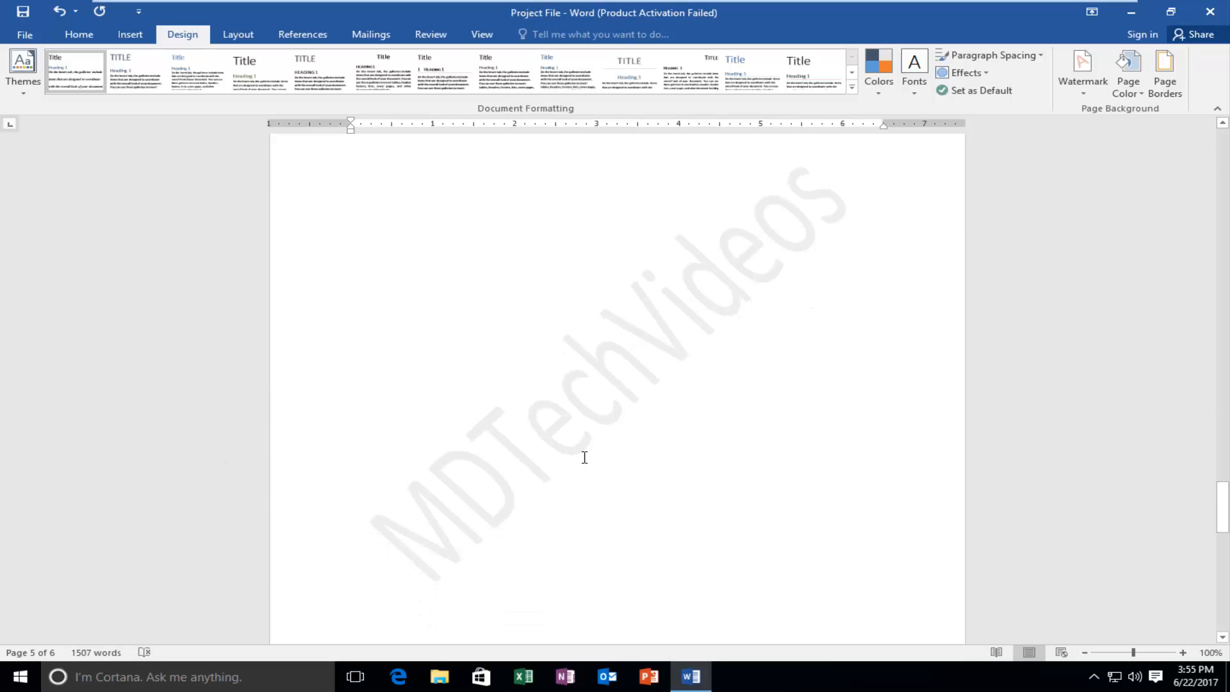
mouse_move(1069, 171)
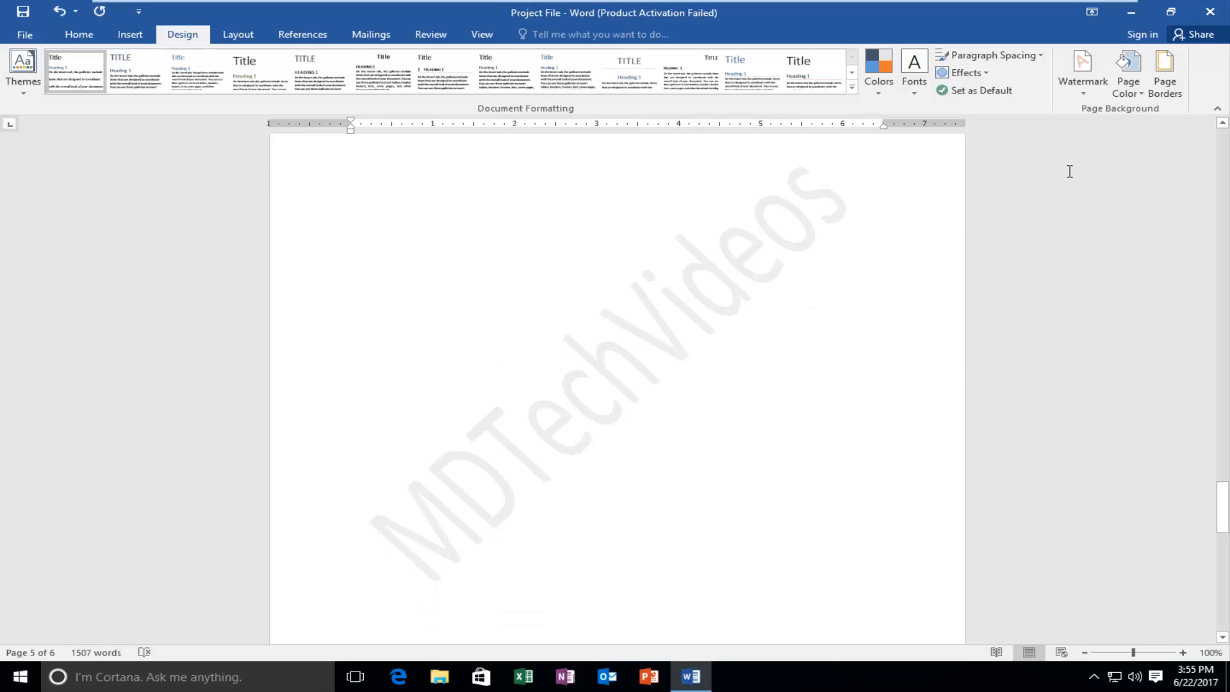
mouse_move(1082, 75)
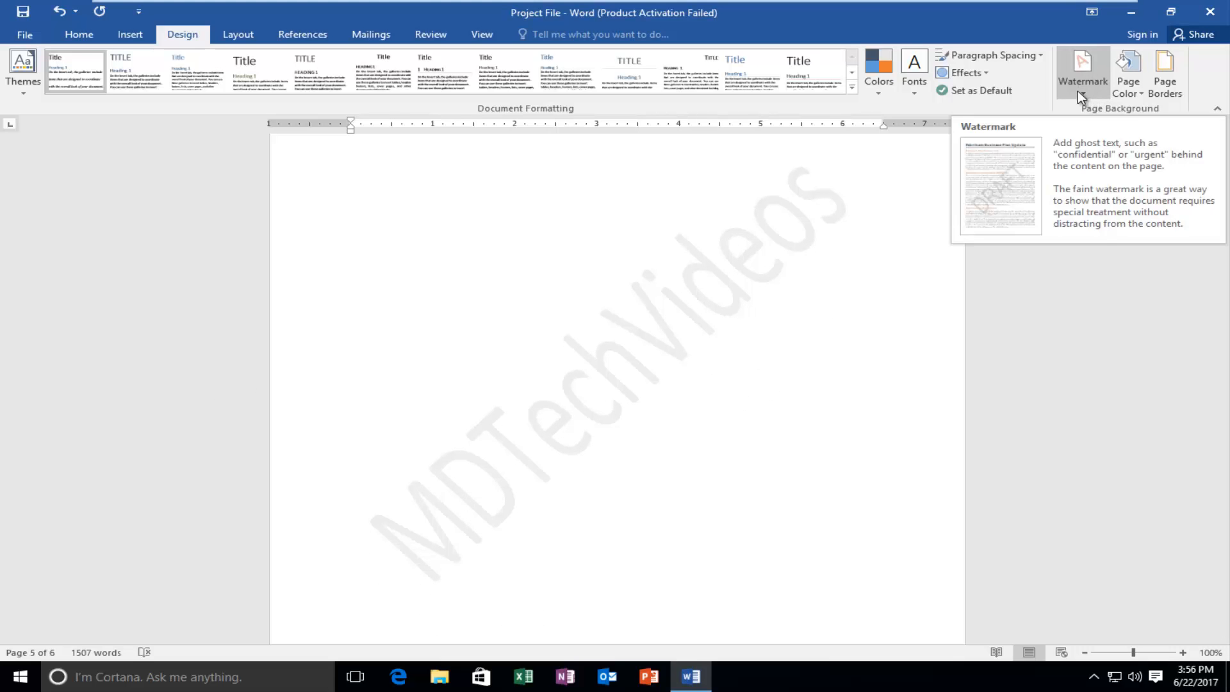
- Remove the MDTechVideos watermark and scroll back up through the plain essay pages
click(1082, 72)
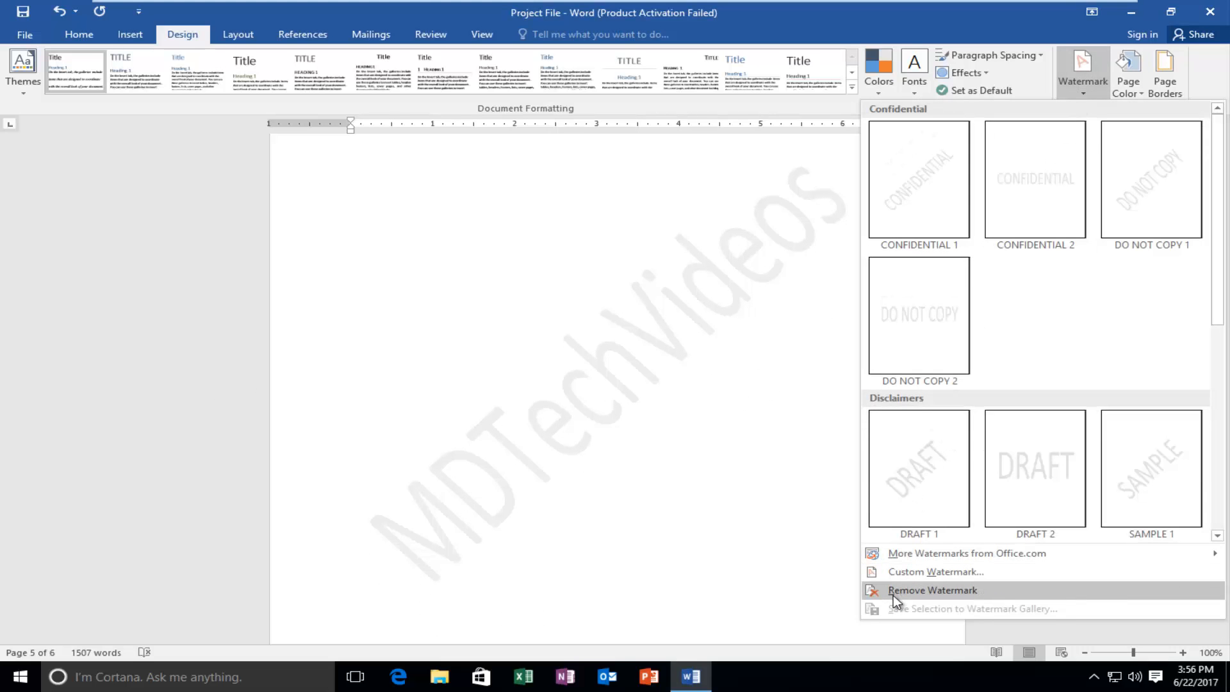
mouse_move(914, 596)
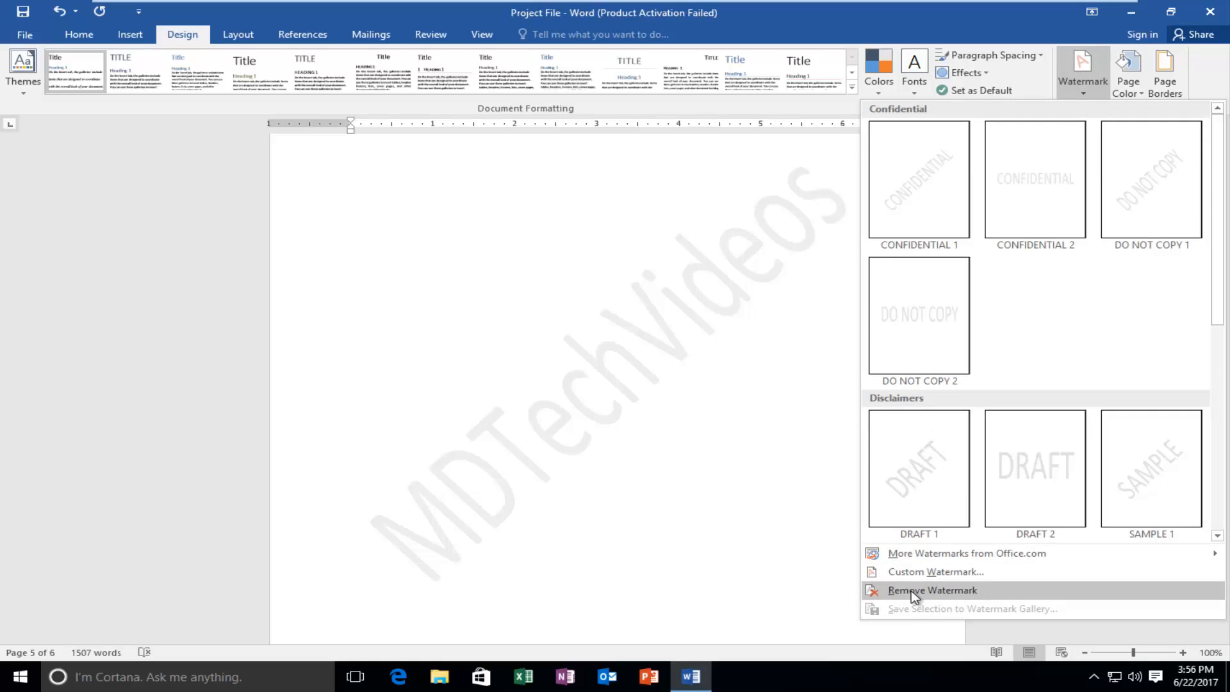
click(932, 590)
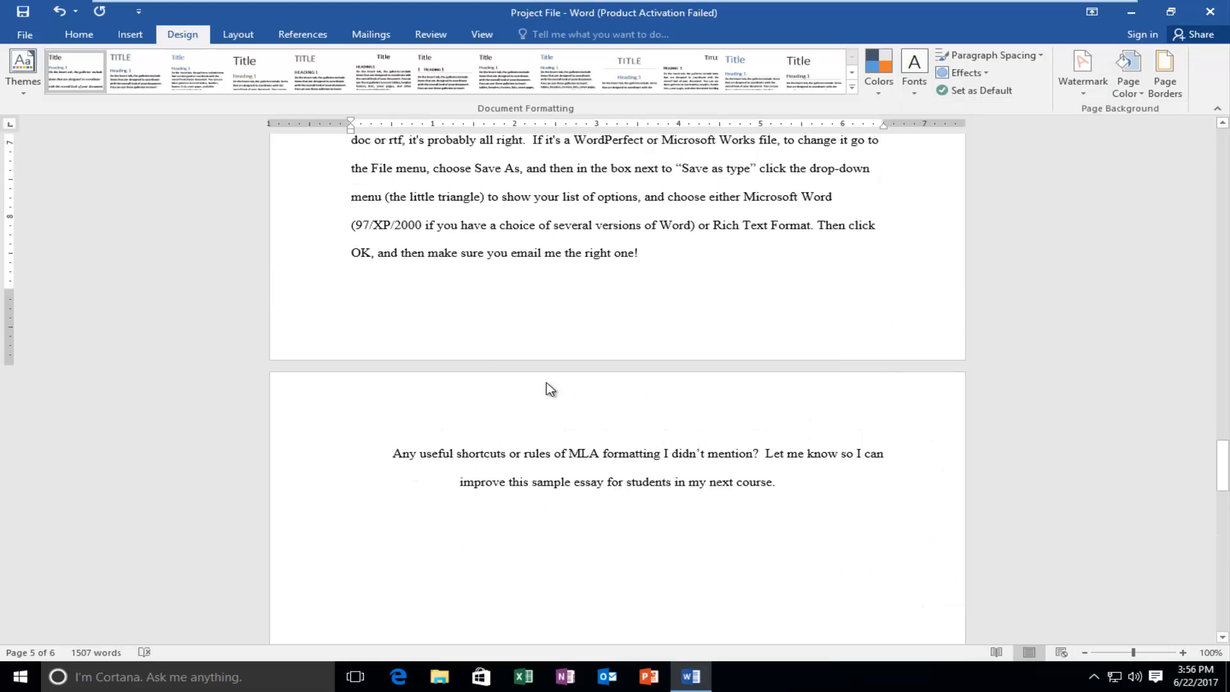
scroll(up, 3)
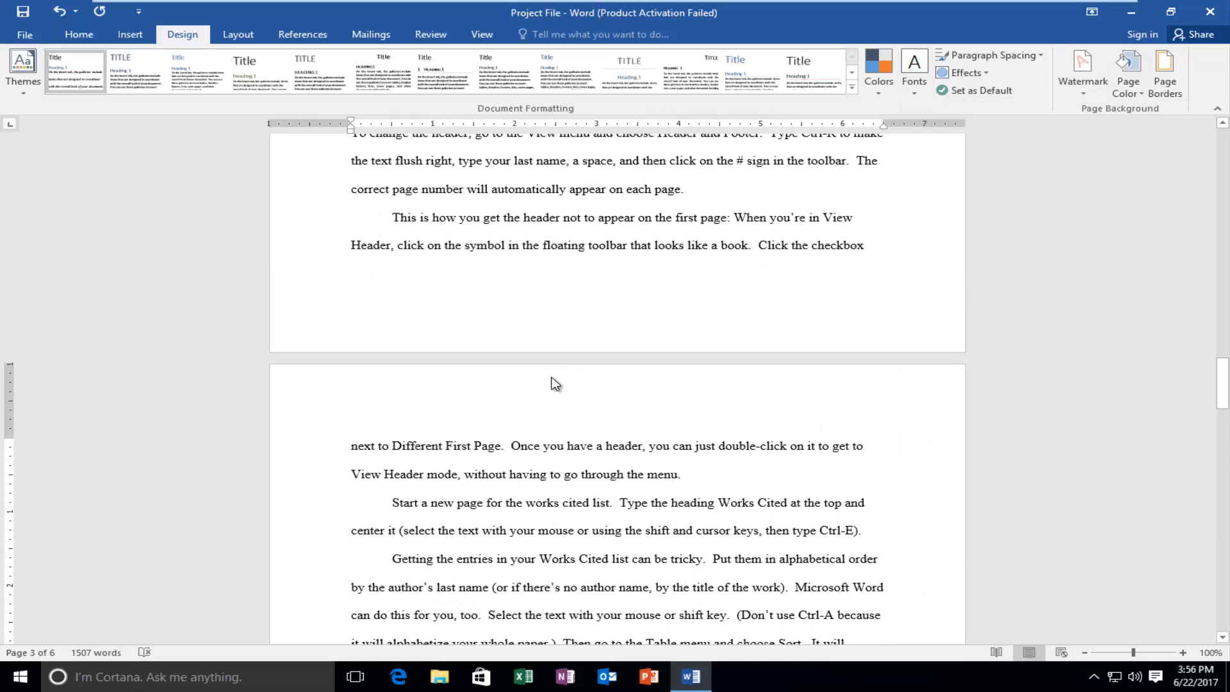
scroll(up, 3)
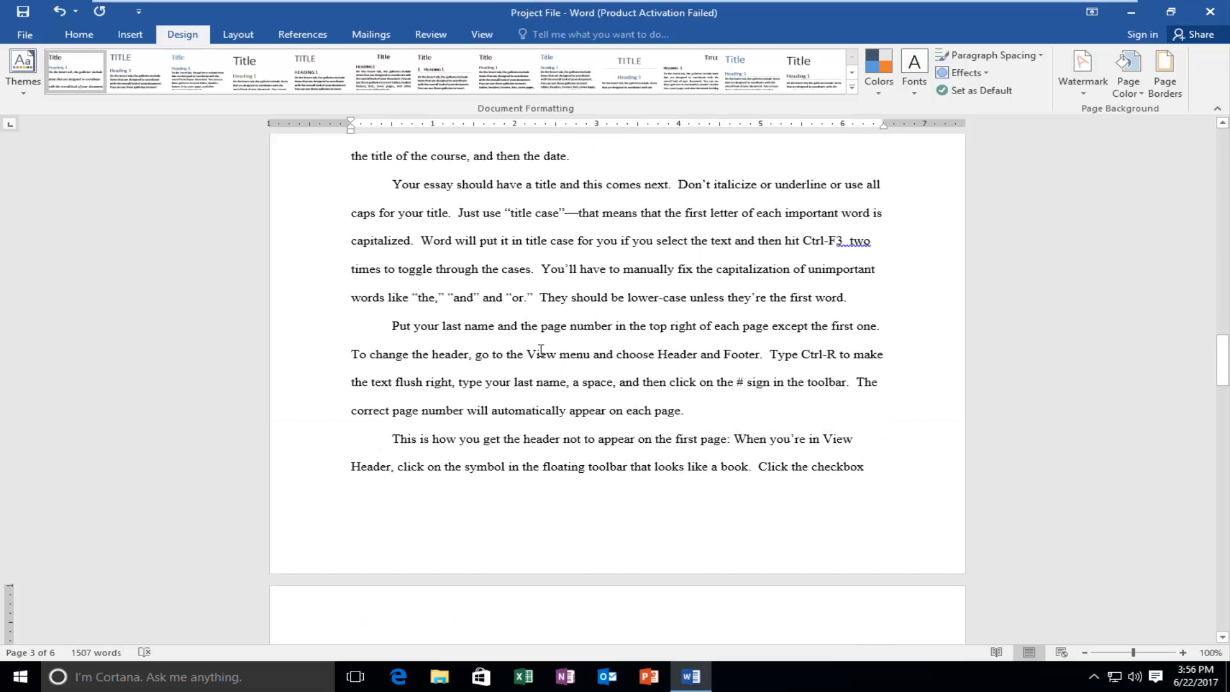